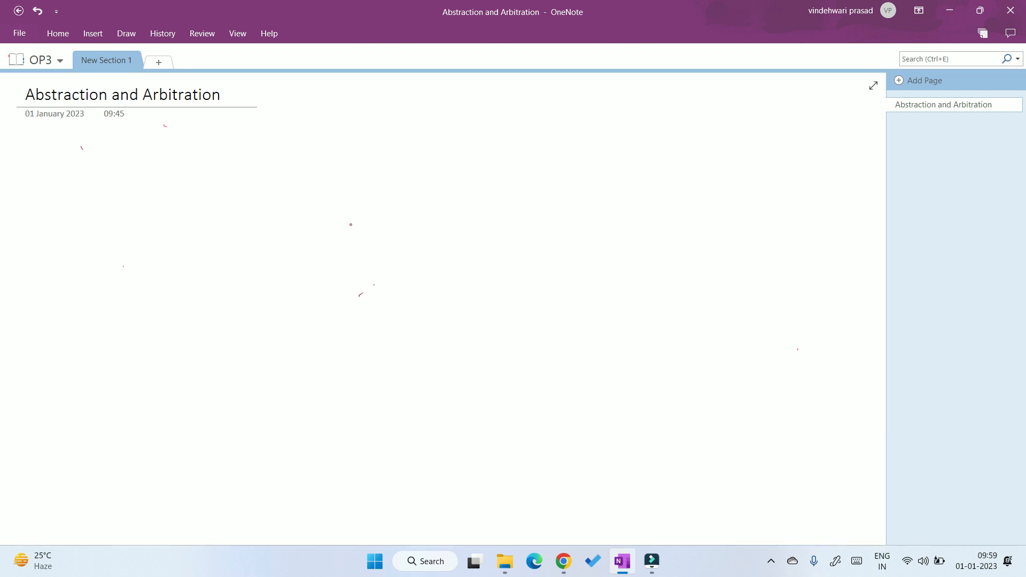
Draw a red downward arrow beneath the 'Abstraction and Arbitration' title.
drag(65, 122, 72, 147)
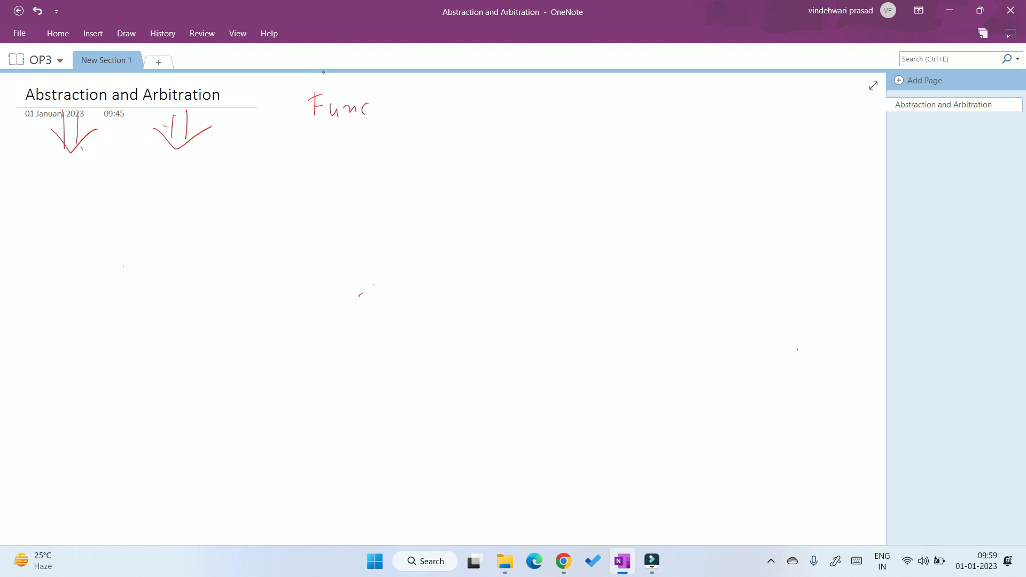
drag(360, 105, 425, 105)
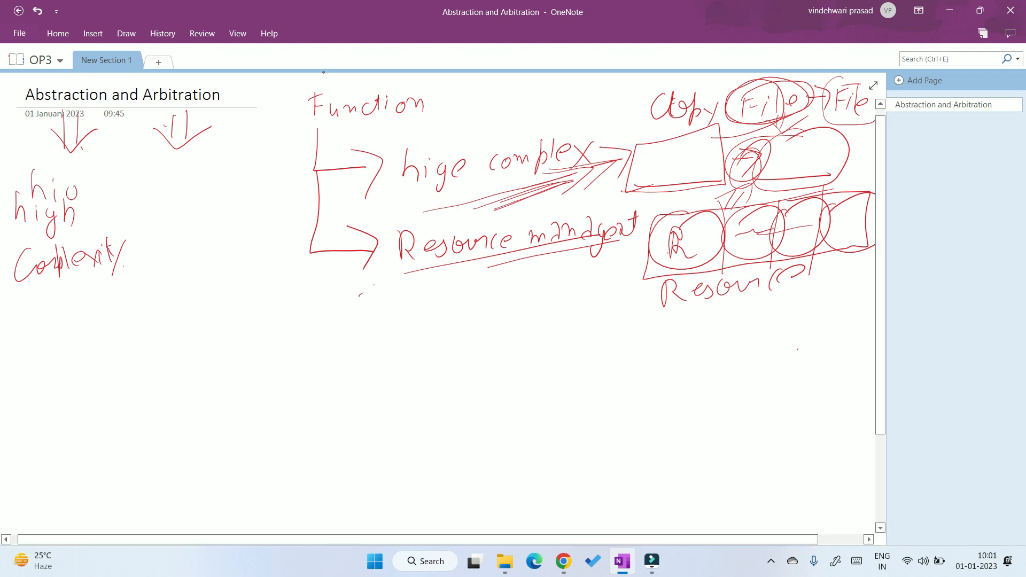
Finish handwriting 'hide' above 'High complexity' and begin writing 'Abstraction' below it.
drag(66, 189, 108, 177)
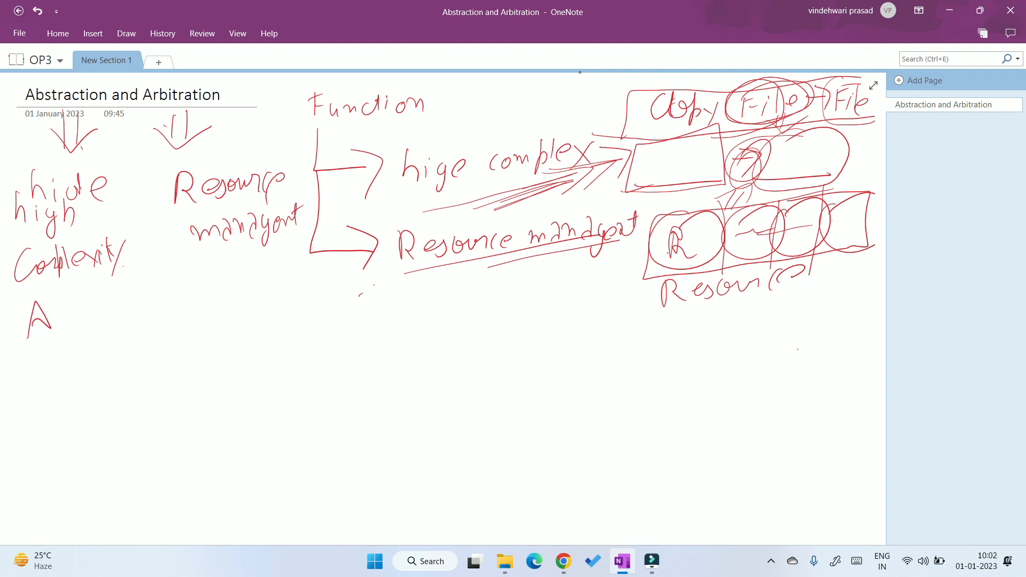
drag(59, 294, 134, 294)
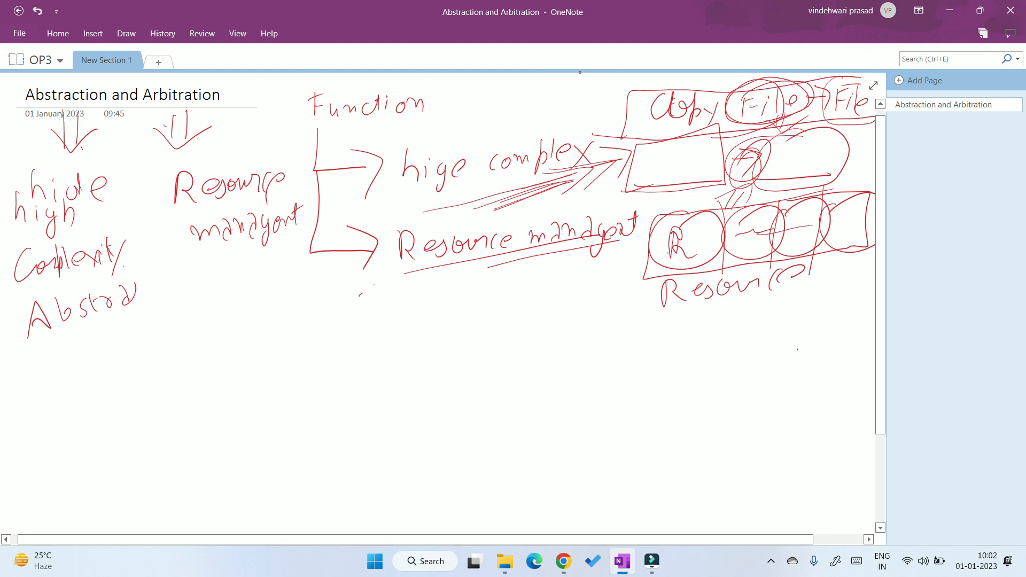